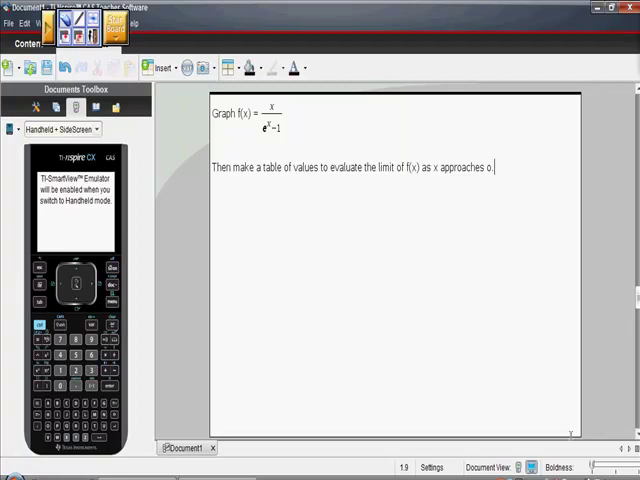
mouse_move(544, 454)
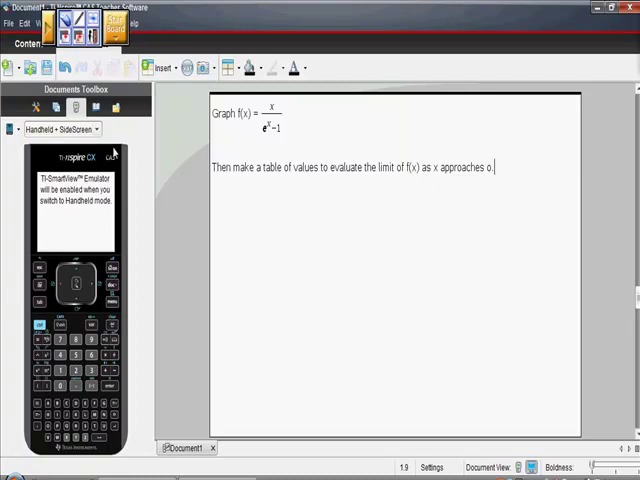
mouse_move(114, 158)
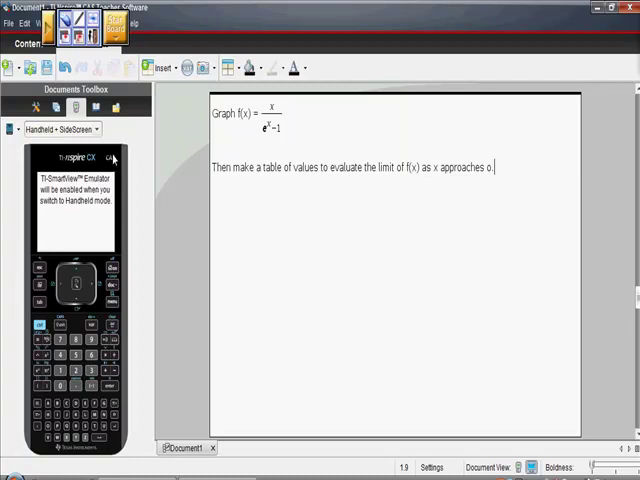
mouse_move(104, 148)
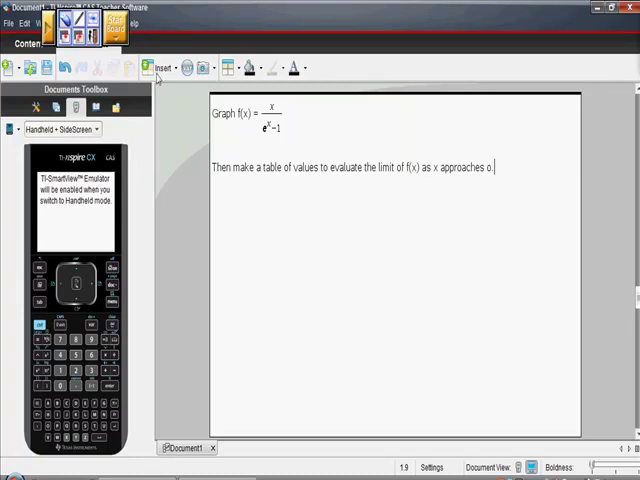
On a new Calculator page, store x/(e^x−1) as f(x), returning Done
click(162, 68)
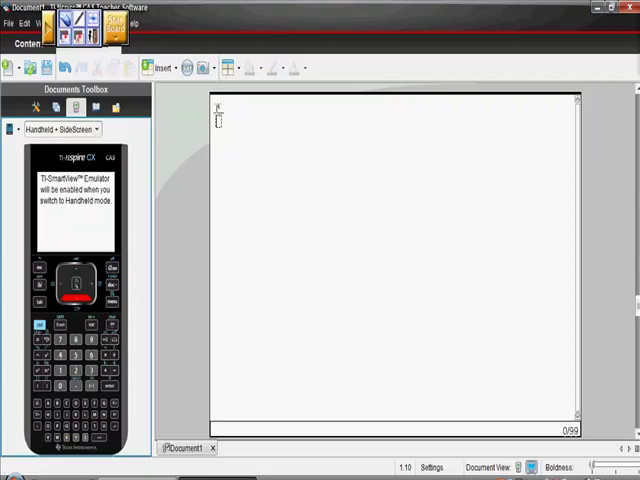
text(x-1))
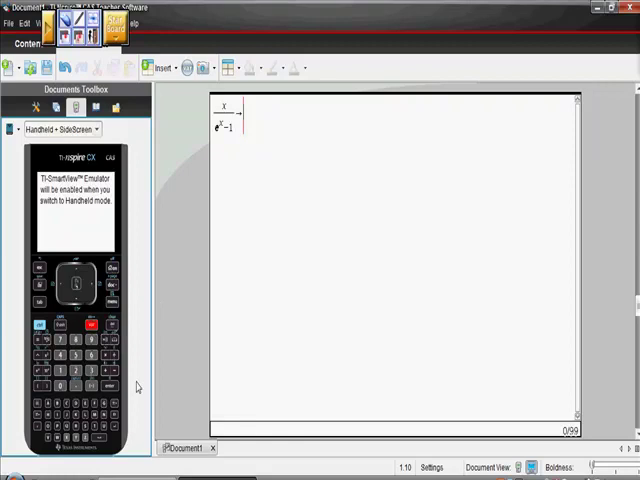
text(f(x))
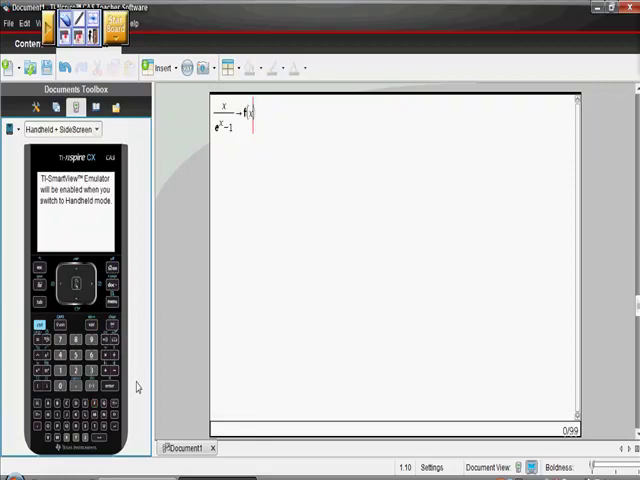
key(enter)
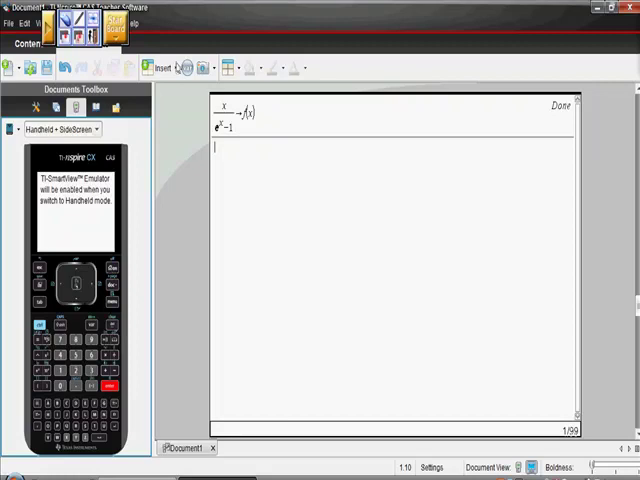
Add a Graphs page and plot f5(x)=f(x), a curve falling through y=1 near the origin
click(160, 68)
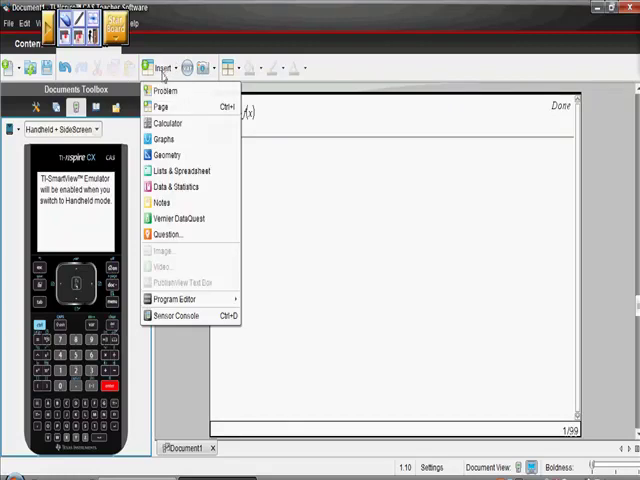
mouse_move(162, 138)
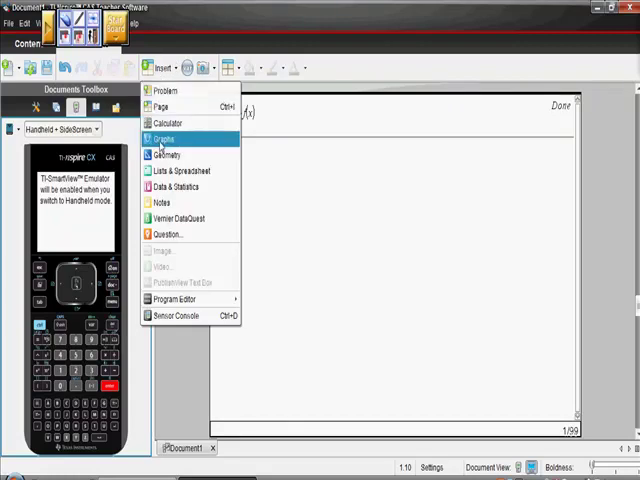
click(162, 137)
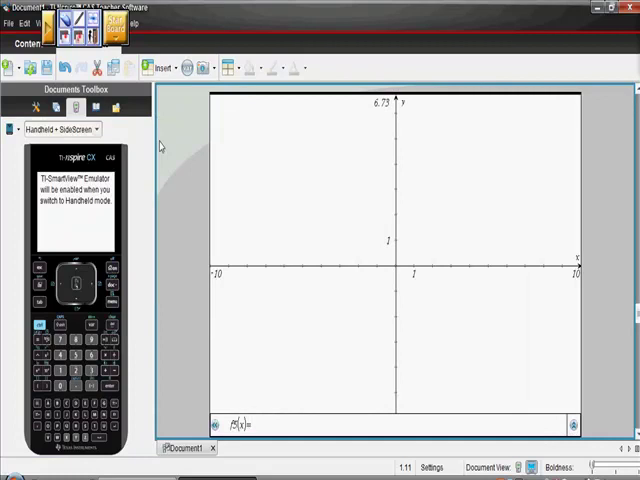
text(f)
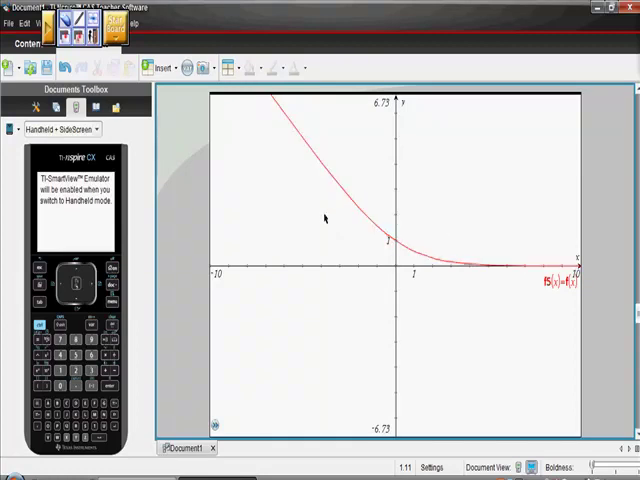
mouse_move(168, 90)
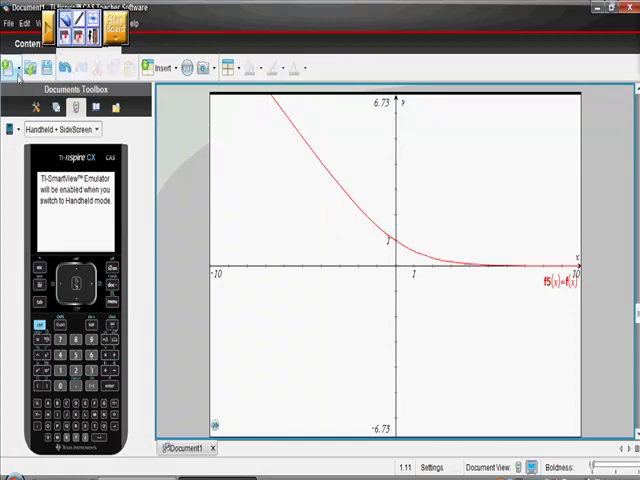
Show a table of f5 values beside the graph via View > Show Table, revealing #UNDEF at x=0
click(34, 108)
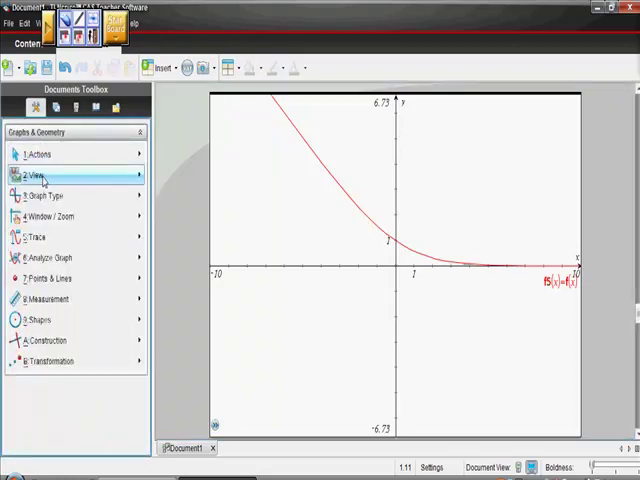
click(40, 174)
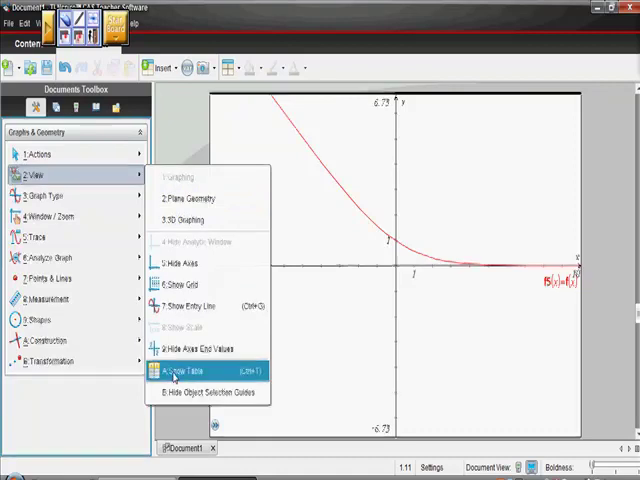
click(198, 368)
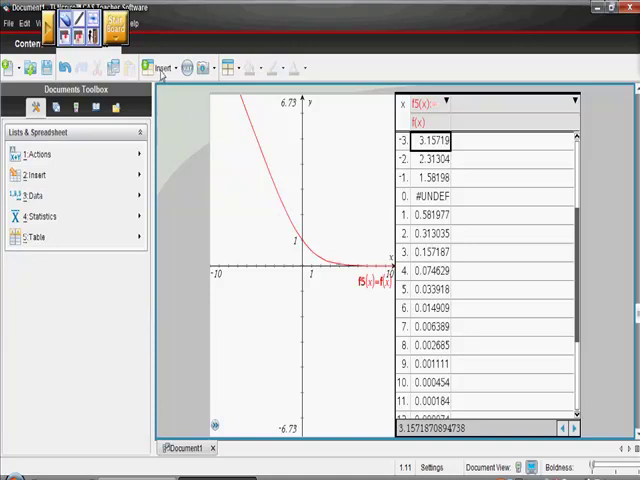
click(162, 68)
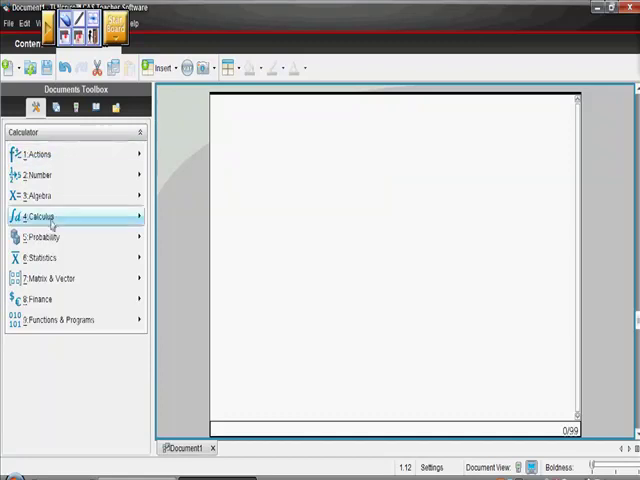
Evaluate the limit of f(x) as x approaches 0 with the Calculus limit template, giving 1
click(45, 216)
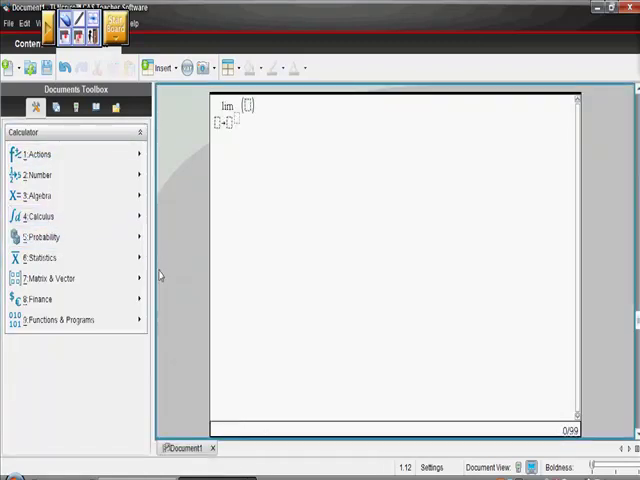
text(x)
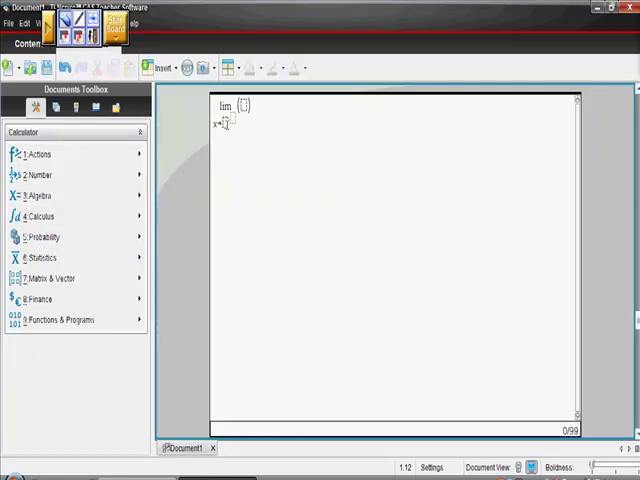
text(0)
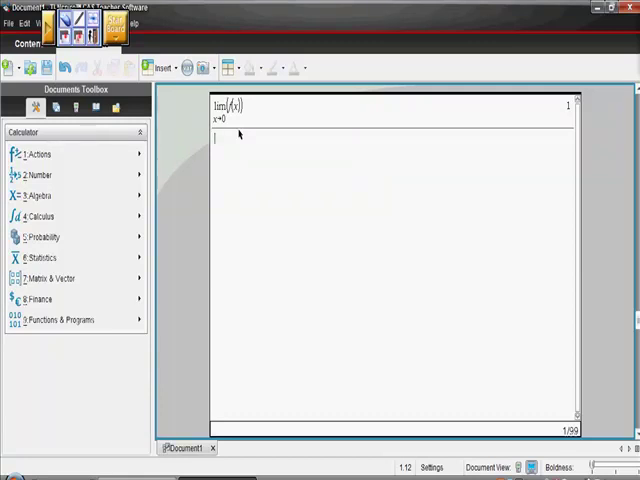
text(f())
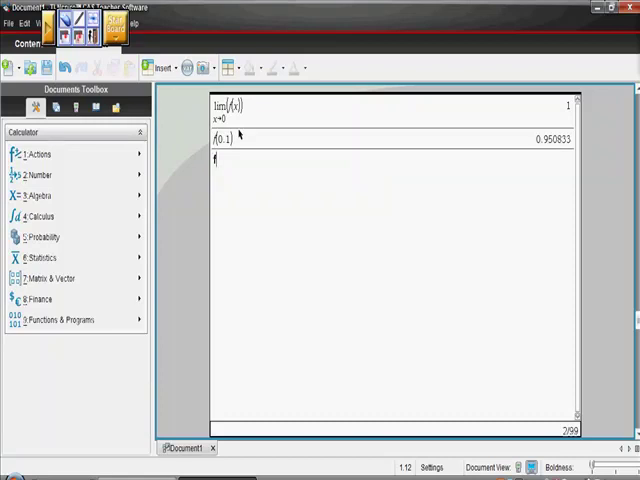
Evaluate f(0.1), f(0.01) and f(0.001), giving 0.950833, 0.995008 and 0.9995
text(()
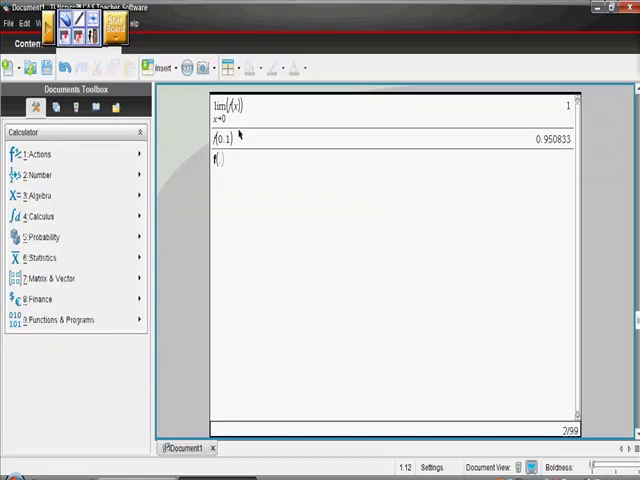
text(.01)
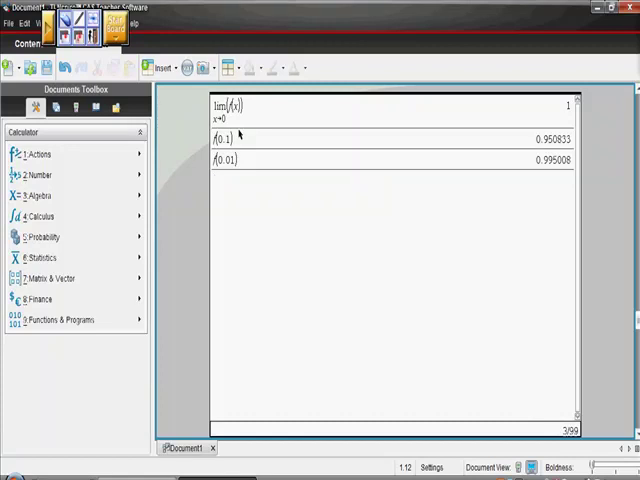
text(f)
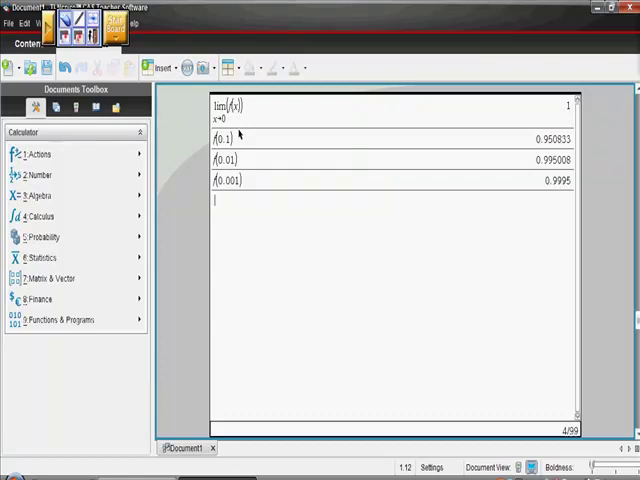
mouse_move(234, 137)
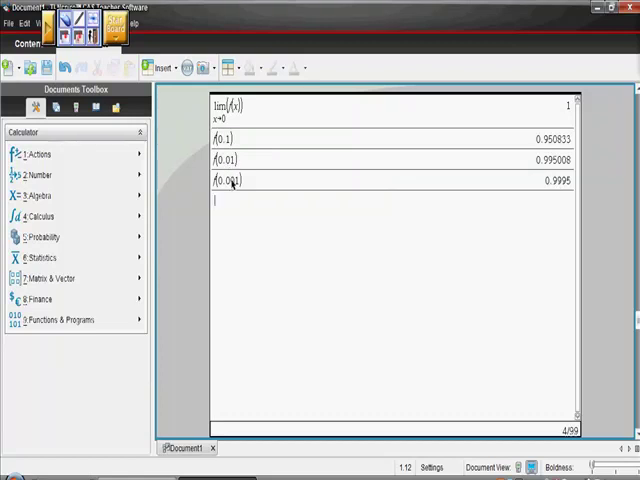
Evaluate f(-0.1), f(-0.01) and f(-0.001), giving 1.05083, 1.00501 and 1.0005
text(f()
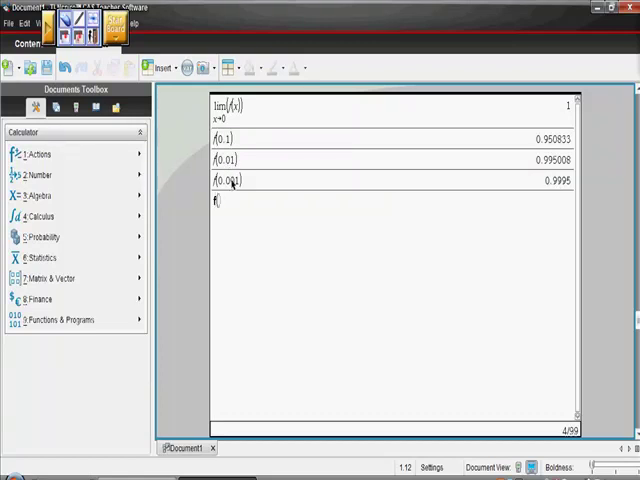
text(-)
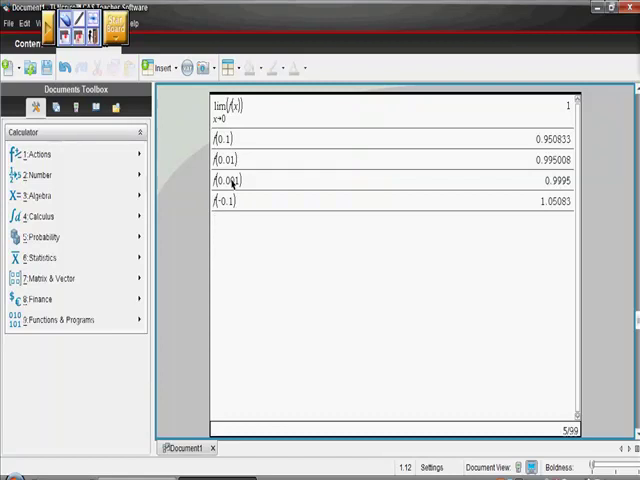
text(f(-.)
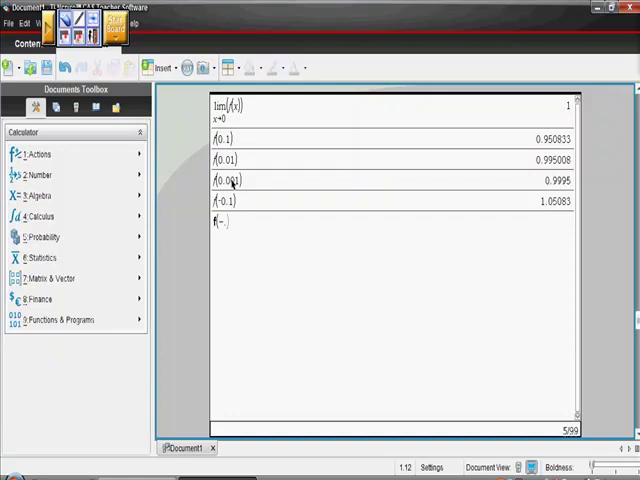
text(-.01)
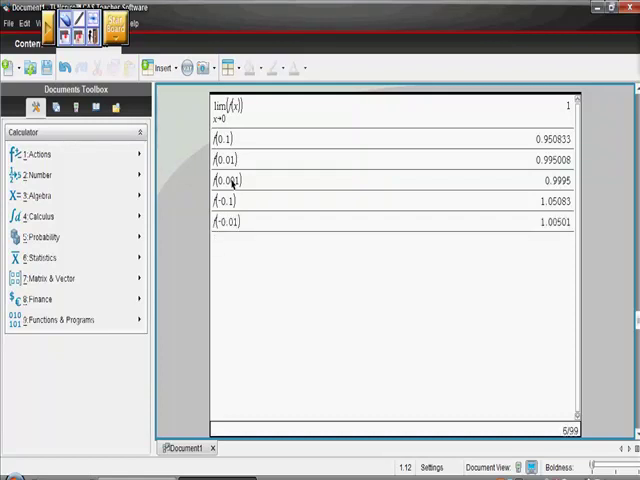
text(f()
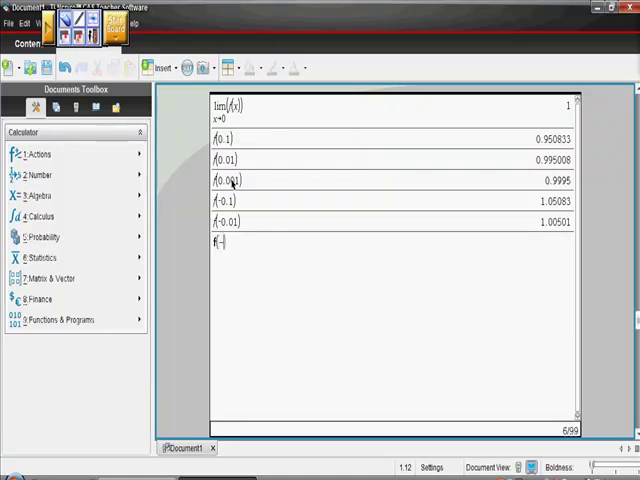
text(-.001)
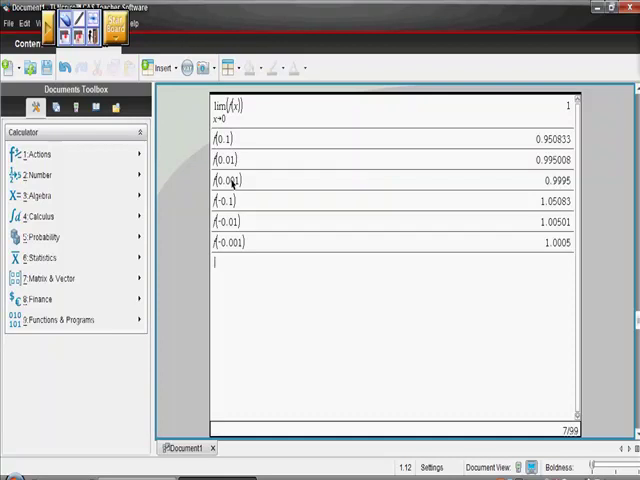
mouse_move(228, 210)
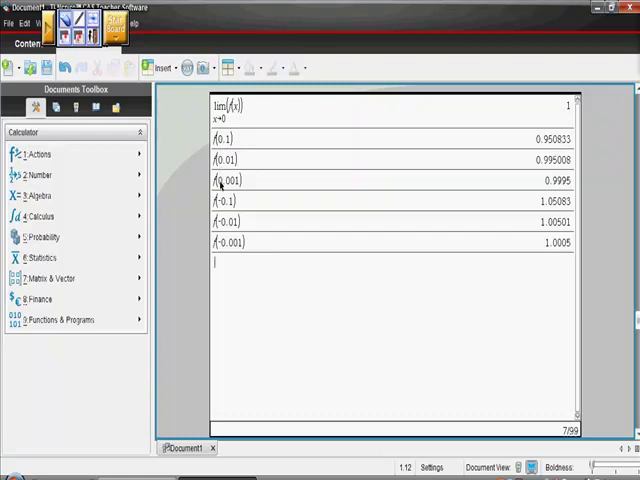
Evaluate f(0), which the calculator reports as undef
text(f(0)
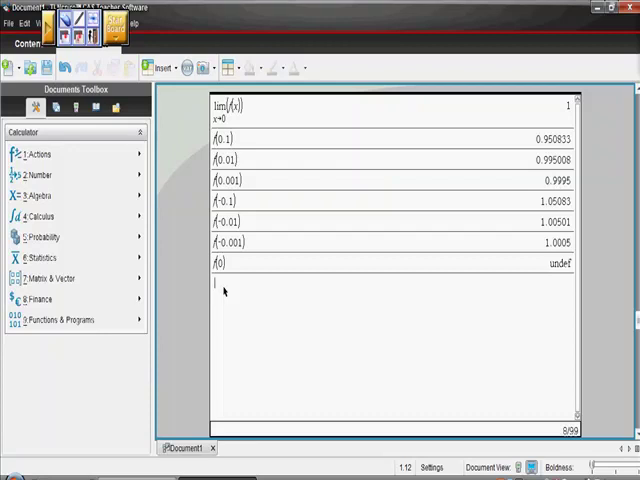
mouse_move(248, 198)
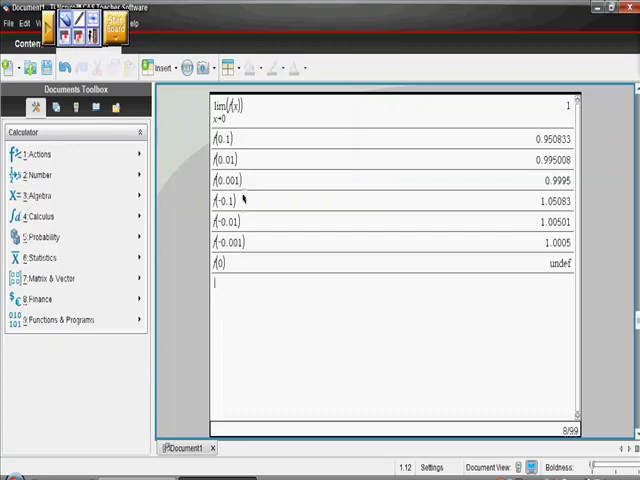
mouse_move(240, 209)
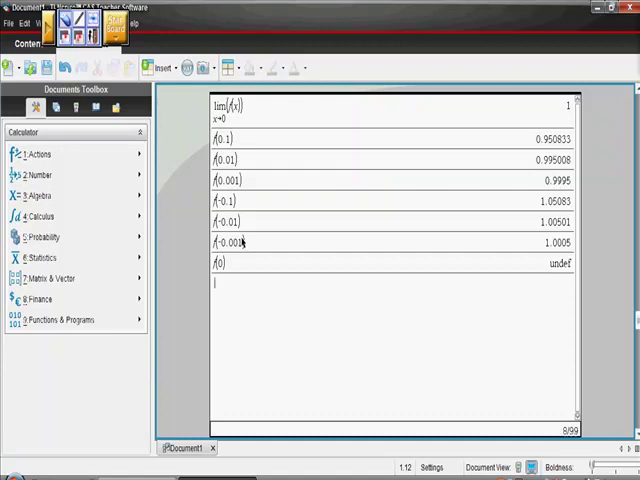
mouse_move(184, 193)
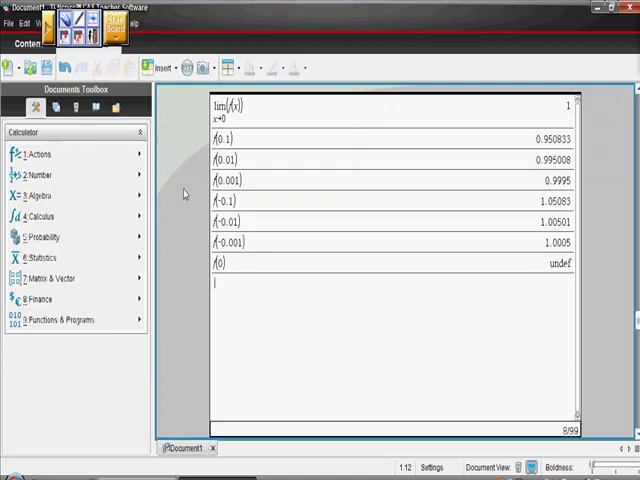